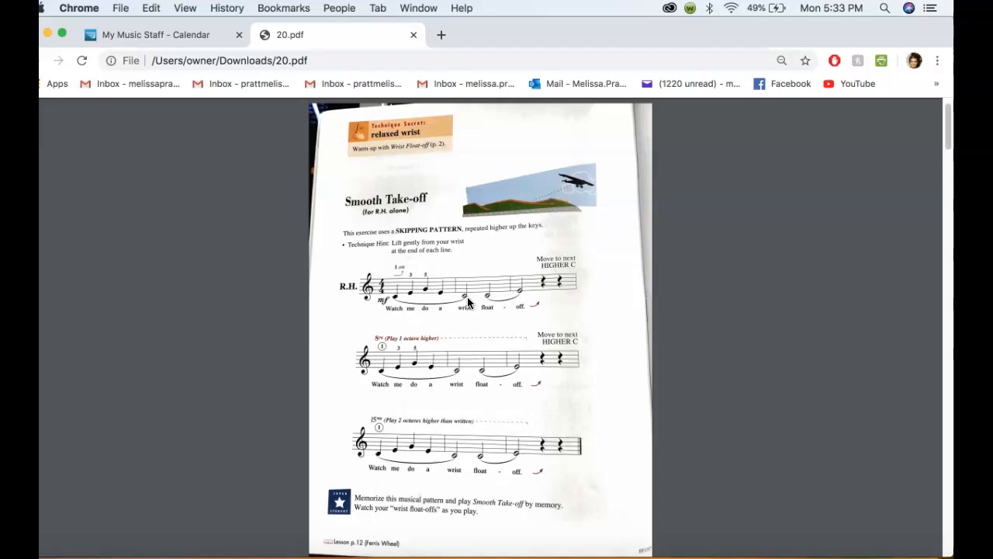
# Bring the left-hand Smooth Take-off exercise page of the PDF into view.
pyautogui.click(458, 283)
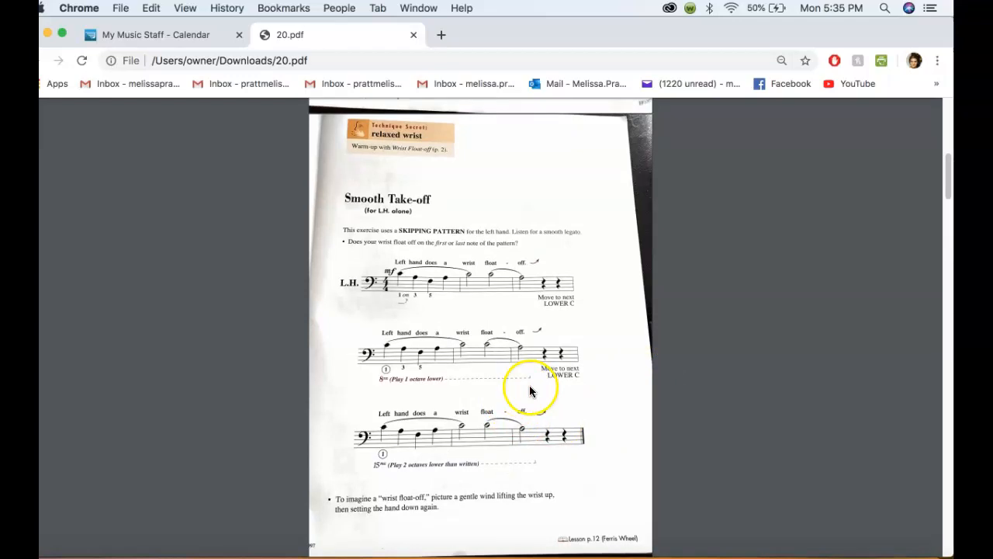
pyautogui.moveTo(496, 466)
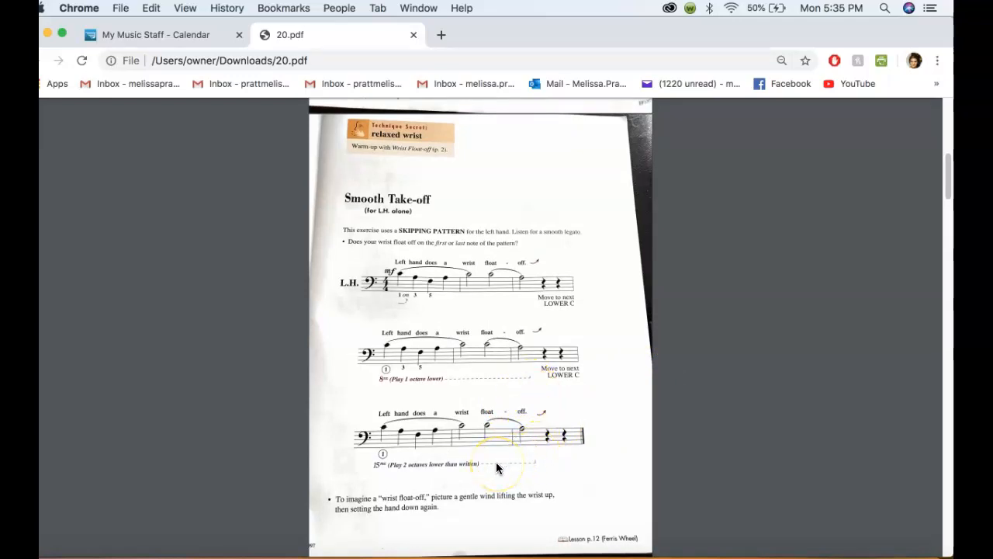